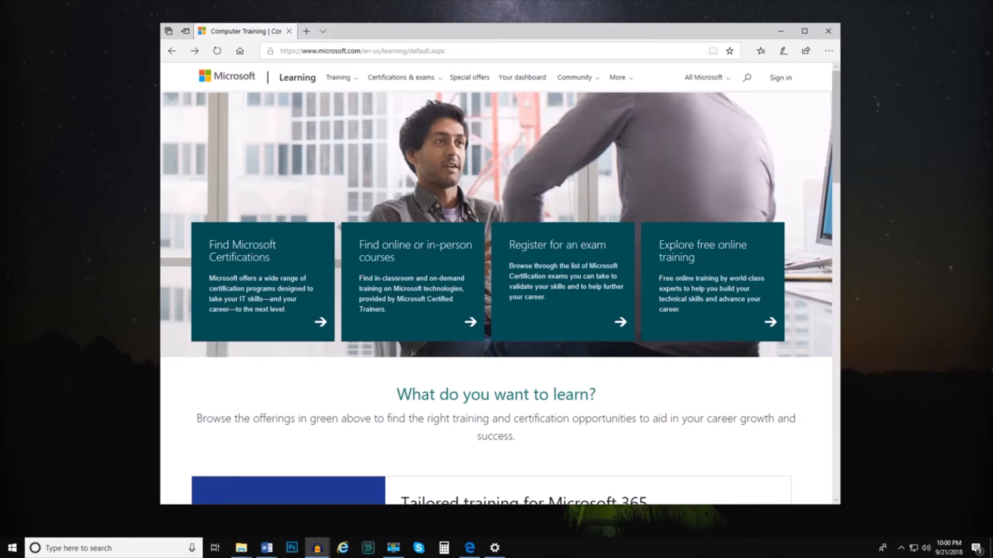
pyautogui.moveTo(652, 241)
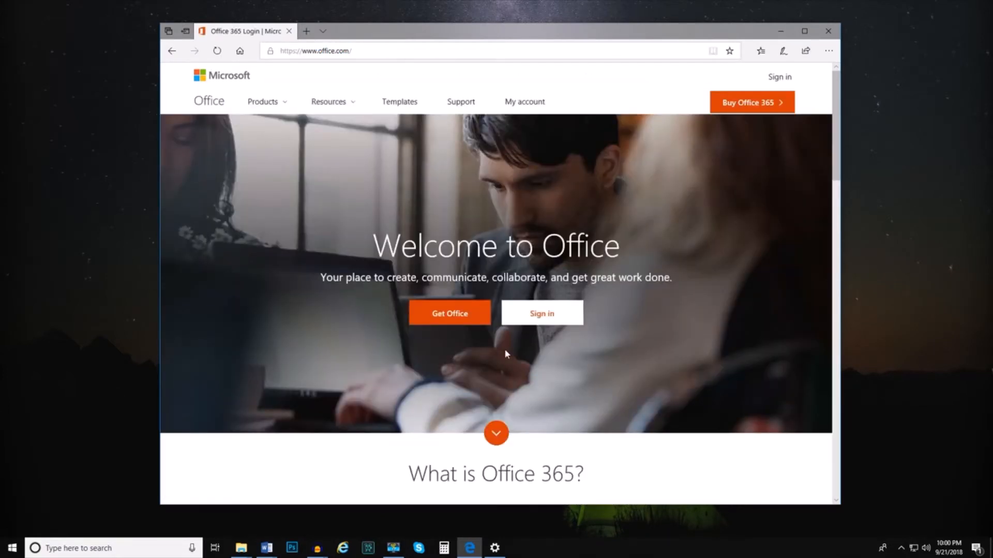
# Sign in on office.com and reach the Microsoft sign-in form's create-account option
pyautogui.click(541, 313)
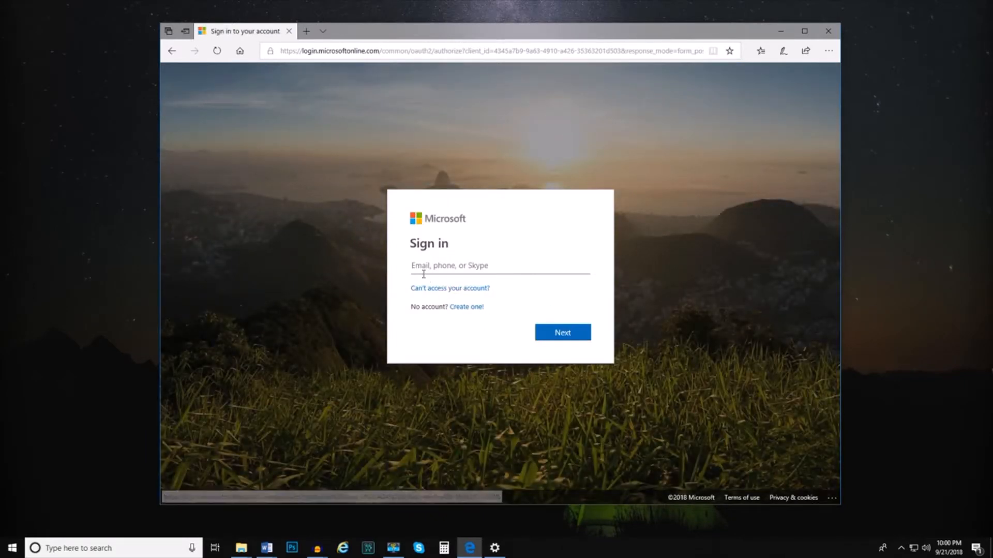
pyautogui.moveTo(457, 341)
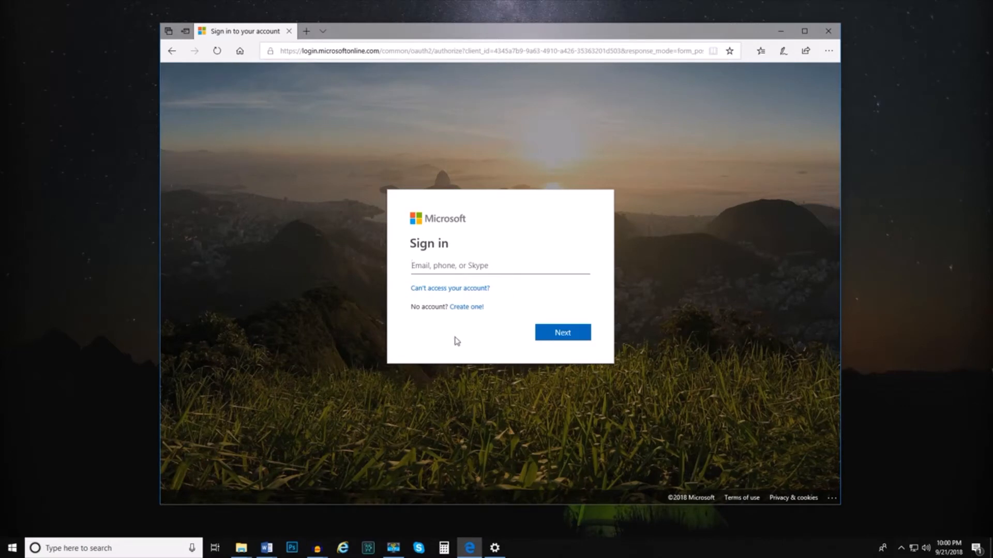
pyautogui.click(465, 306)
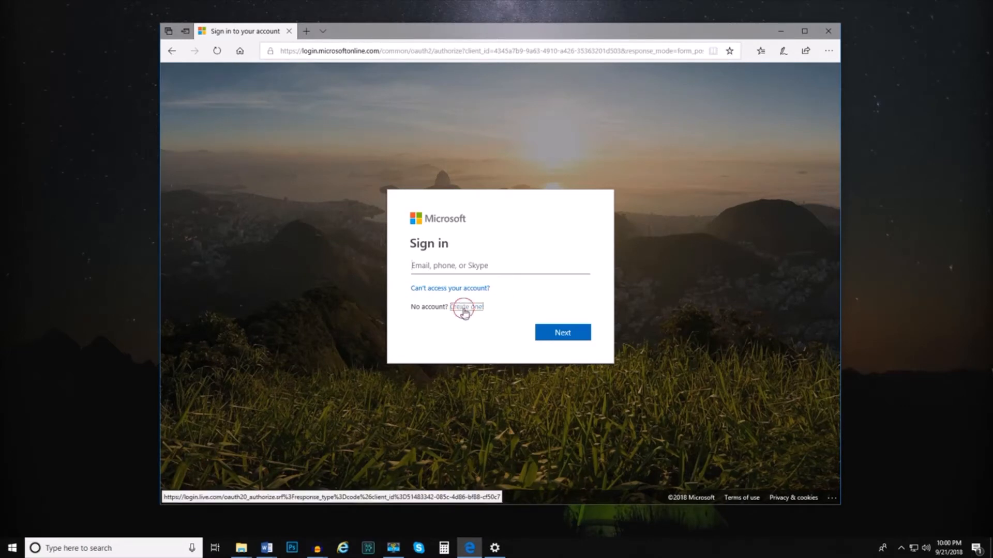
pyautogui.click(466, 308)
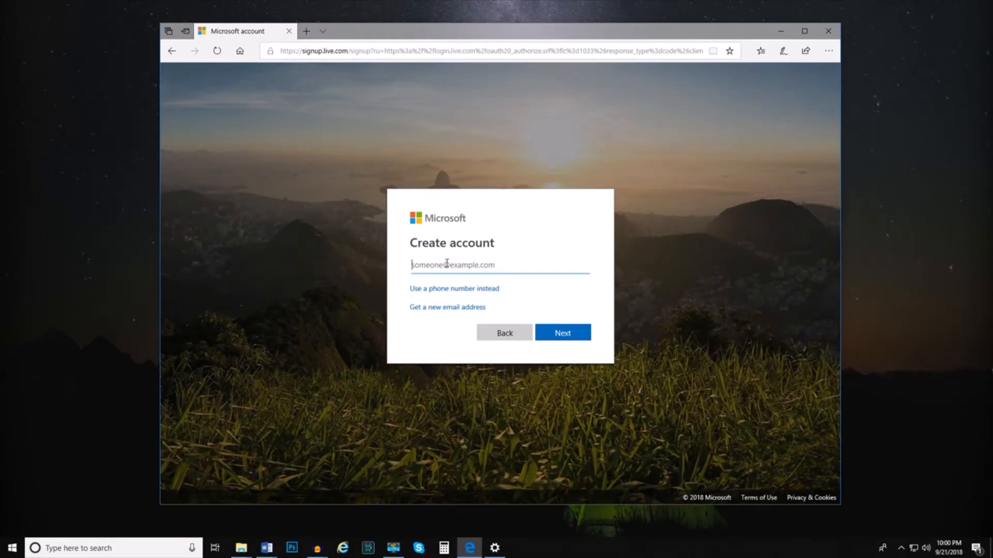
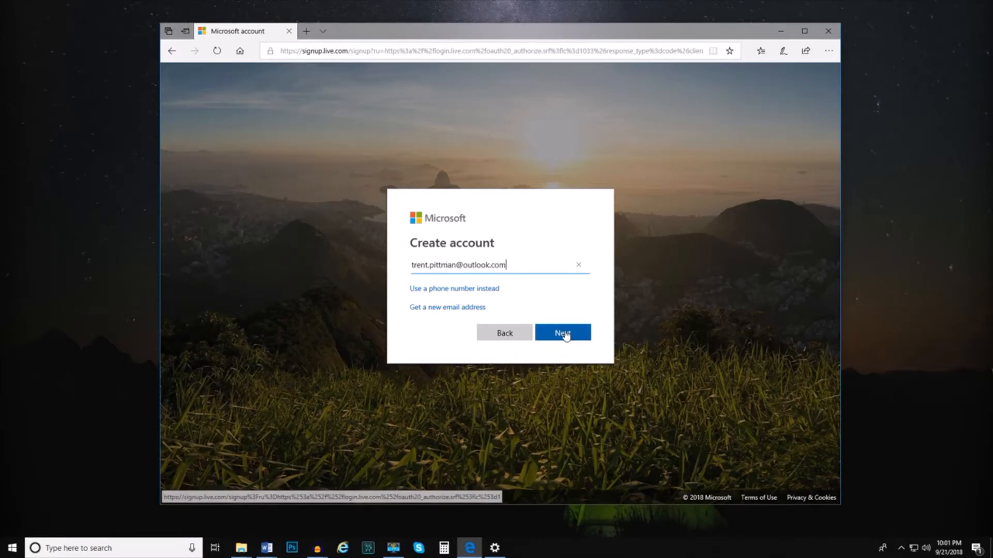
pyautogui.moveTo(569, 349)
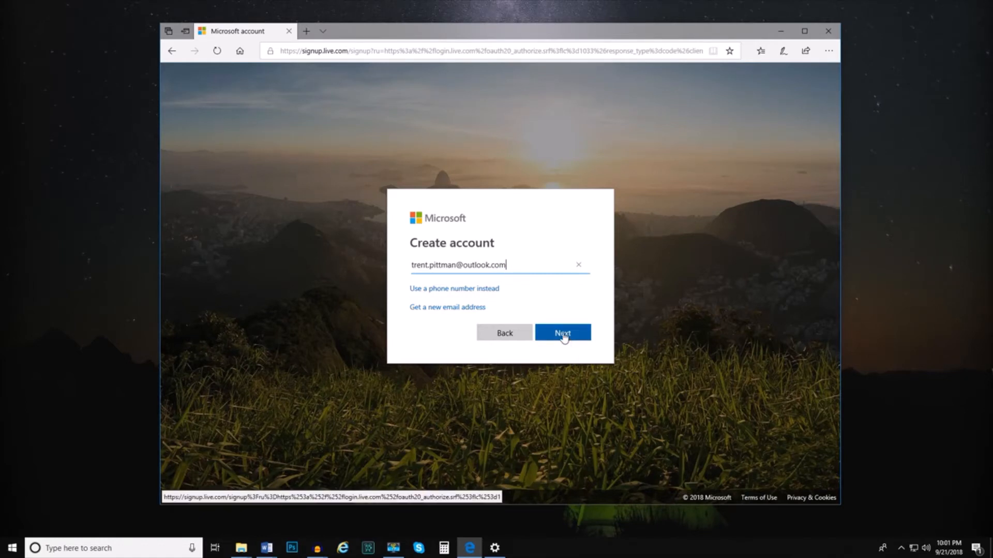
pyautogui.click(561, 332)
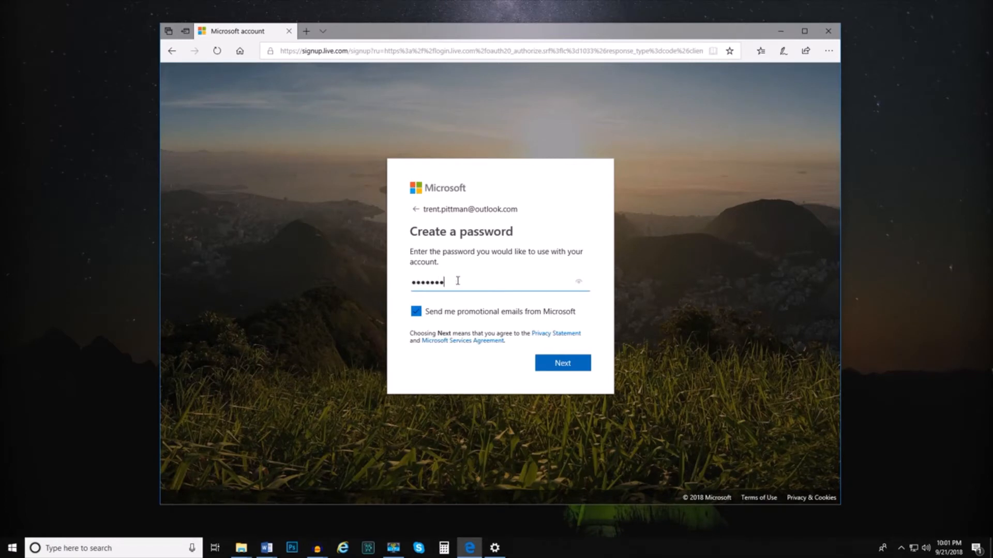
pyautogui.click(561, 363)
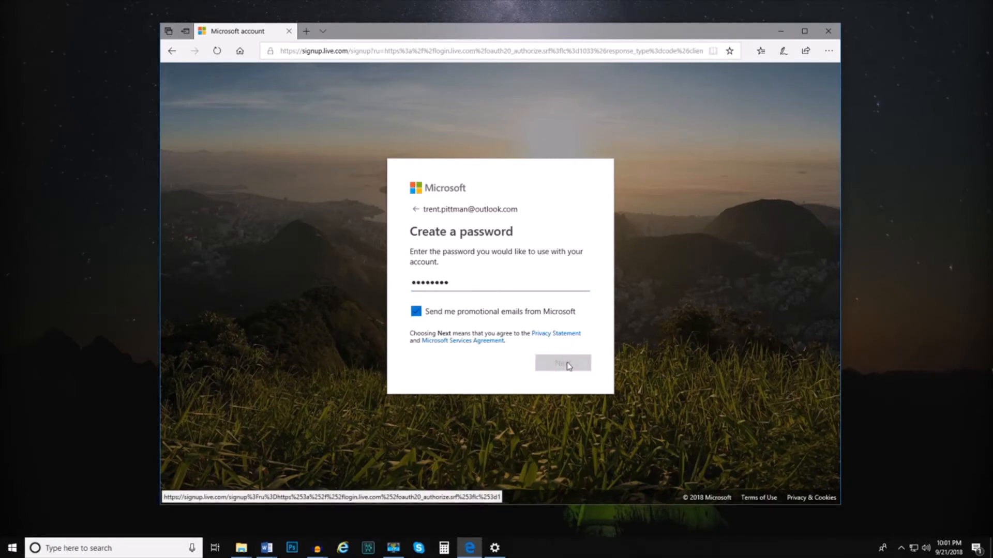
pyautogui.click(561, 363)
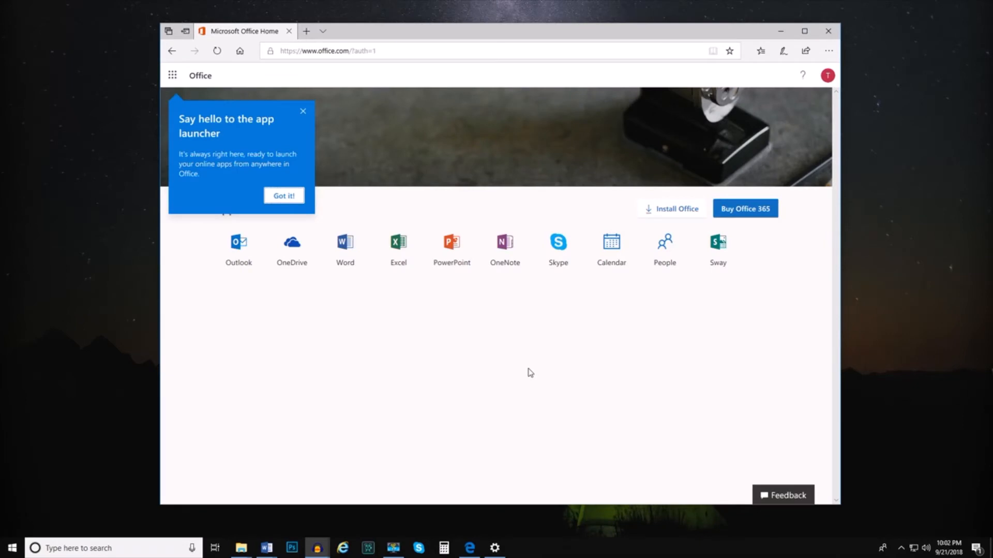
pyautogui.moveTo(440, 336)
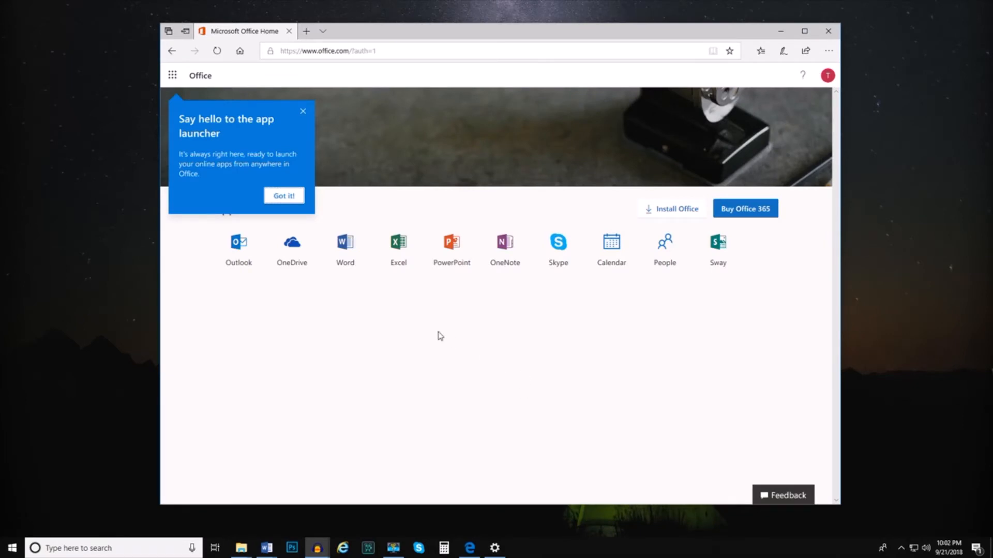
# Dismiss the 'Say hello to the app launcher' callout with 'Got it!'
pyautogui.click(283, 195)
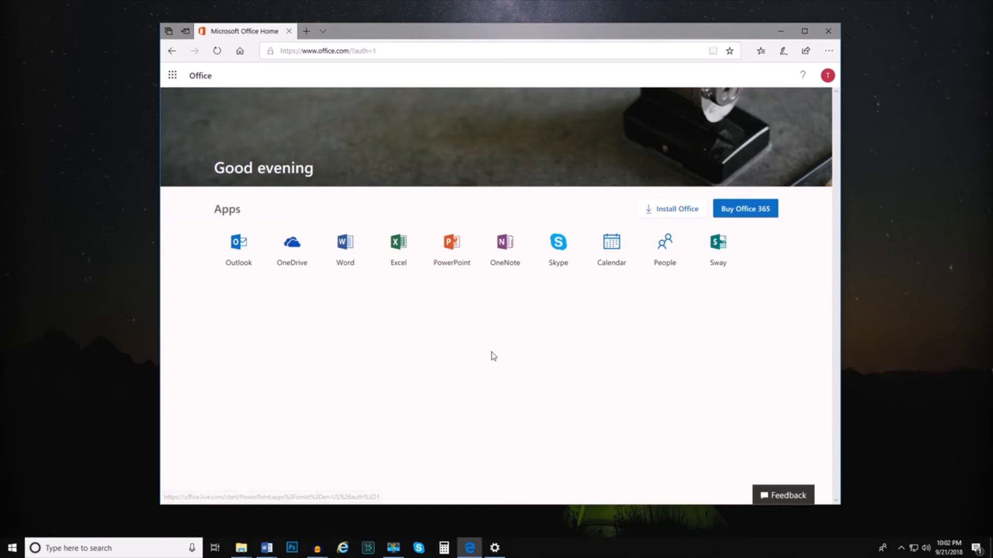
pyautogui.moveTo(502, 377)
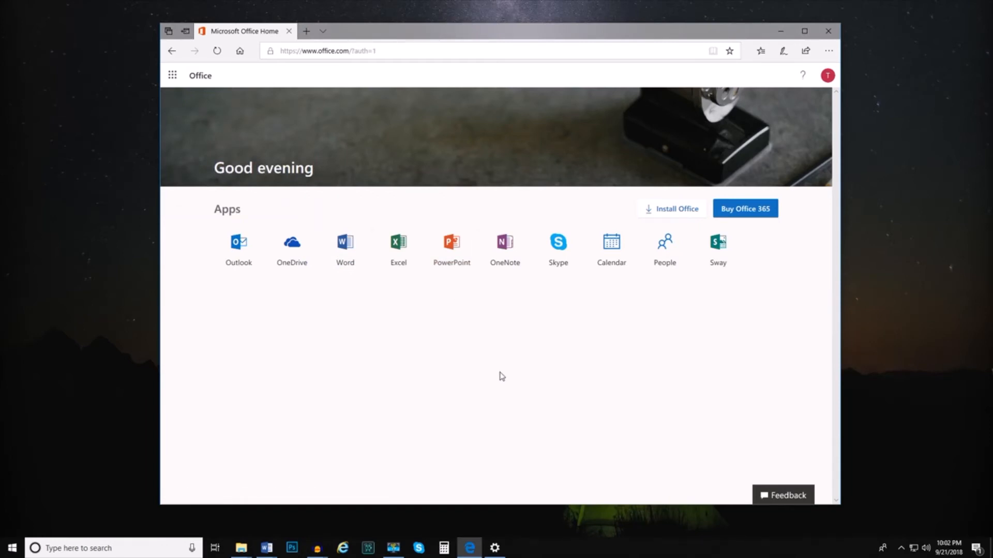
pyautogui.moveTo(594, 296)
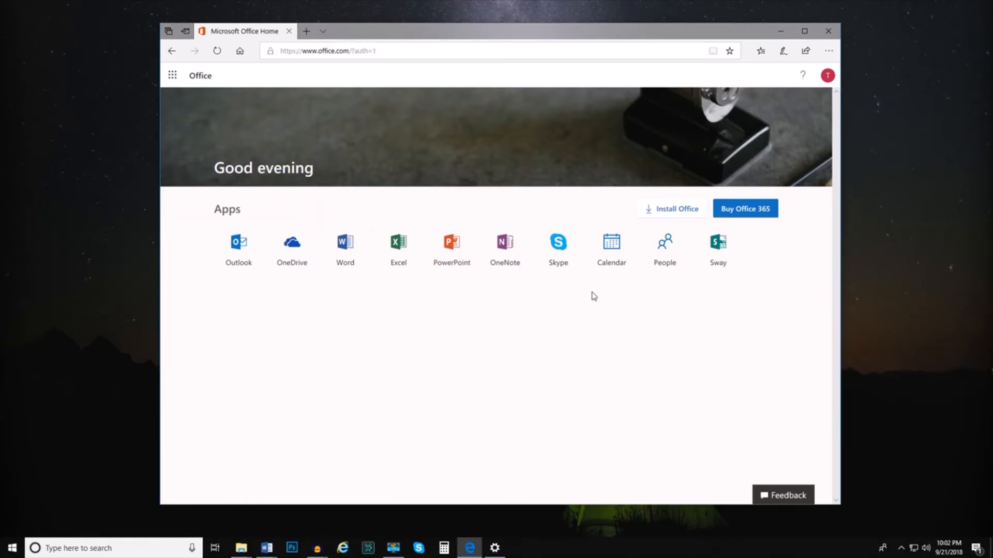
pyautogui.moveTo(272, 296)
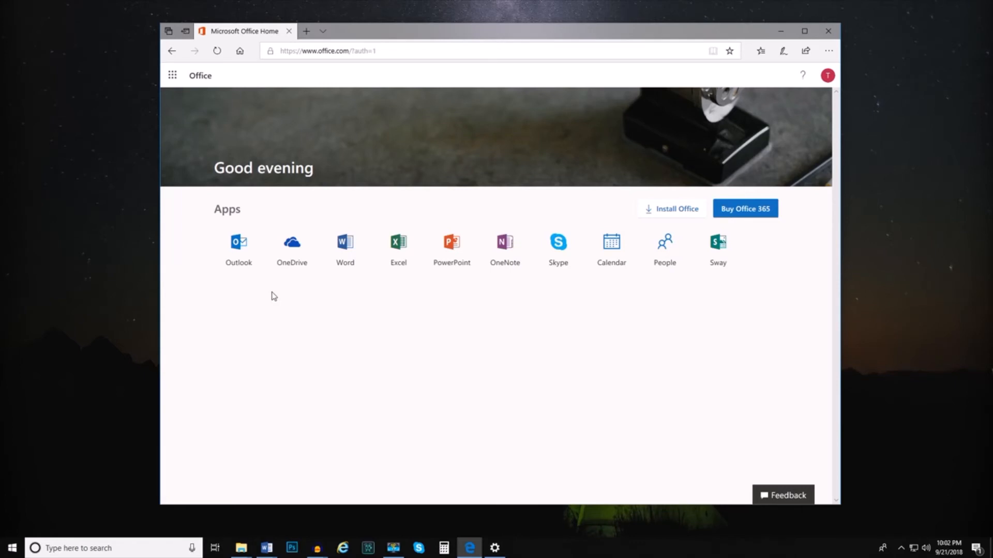
pyautogui.moveTo(539, 383)
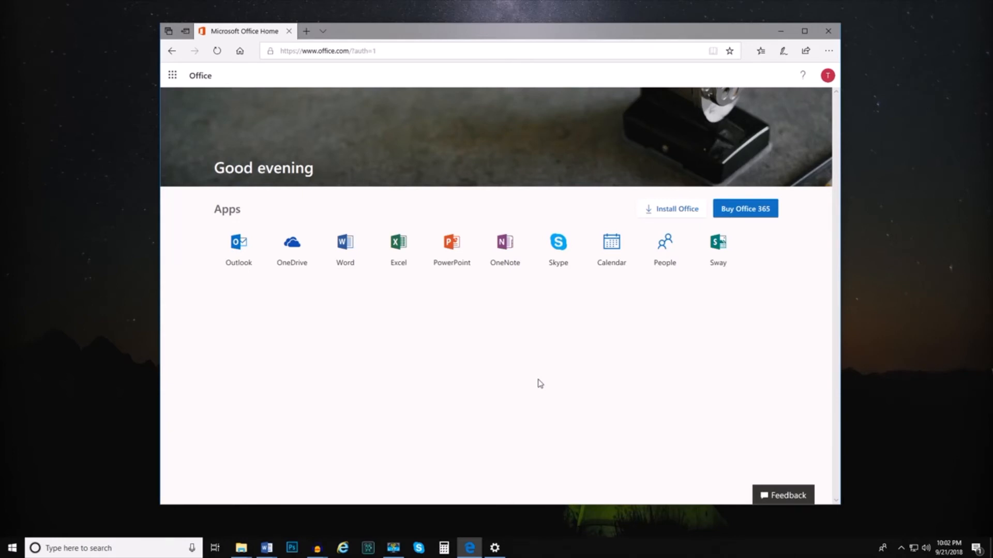
pyautogui.moveTo(345, 247)
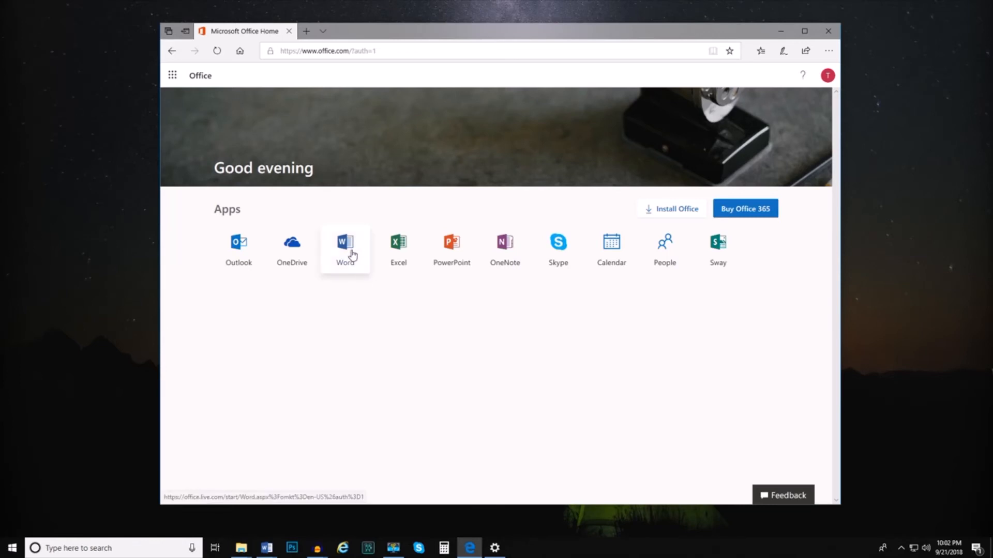
# Launch Word Online from its app tile and dismiss the What's New notice
pyautogui.click(344, 247)
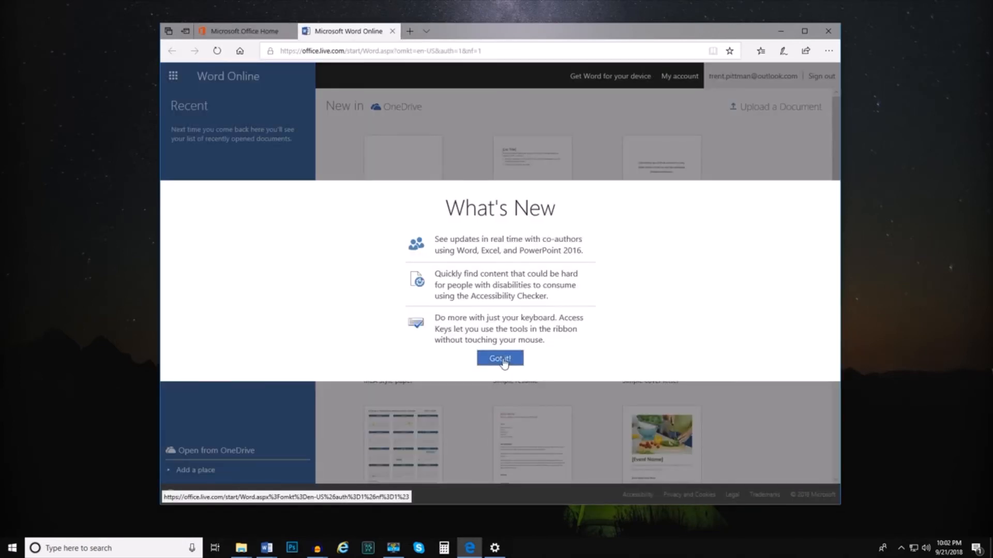
pyautogui.click(500, 359)
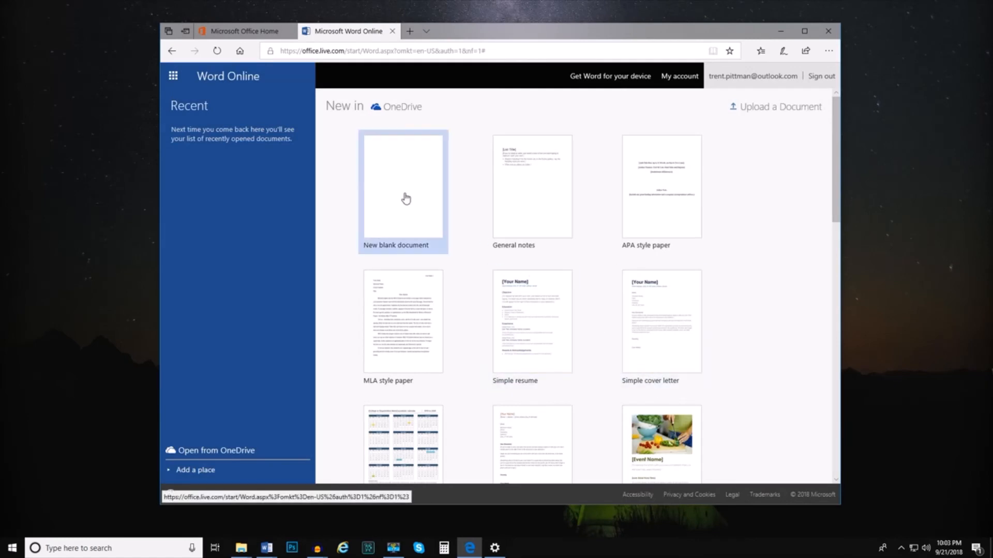
pyautogui.moveTo(660, 320)
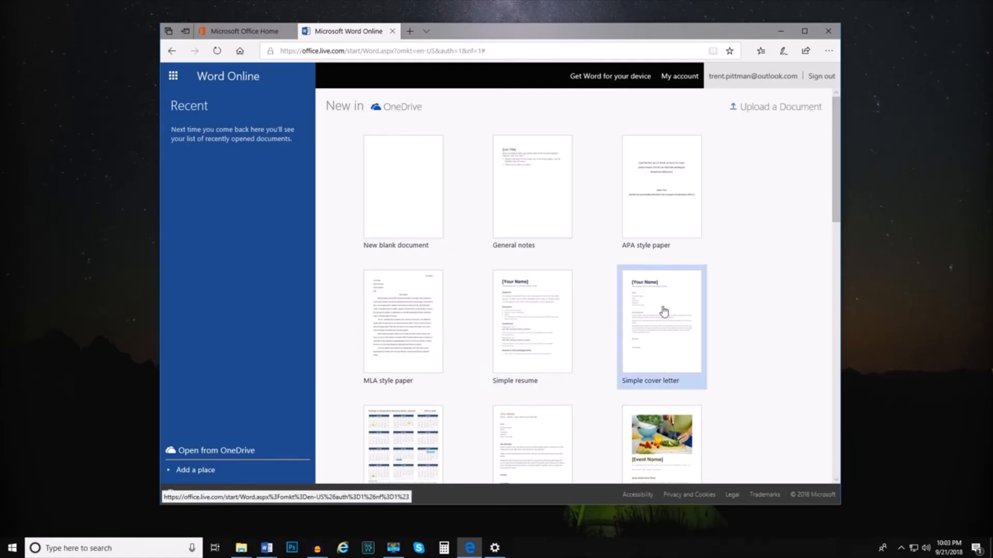
pyautogui.moveTo(403, 321)
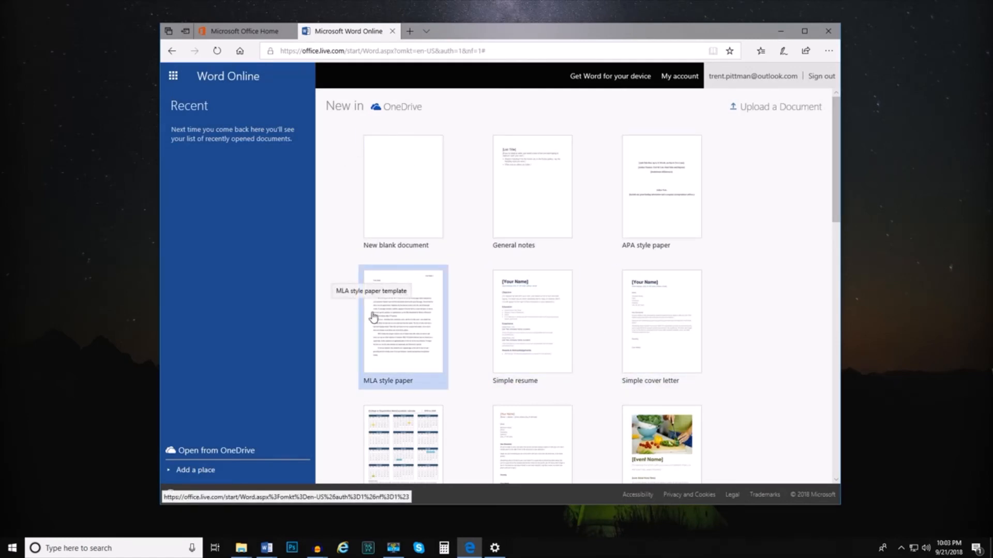